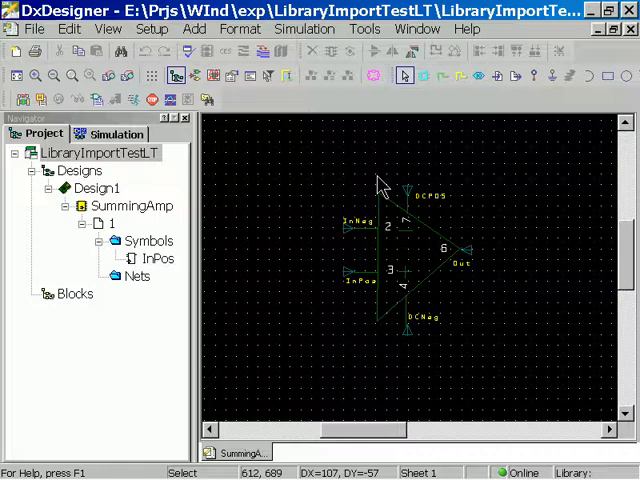
{"action": "mouse_move", "coordinate": [470, 192]}
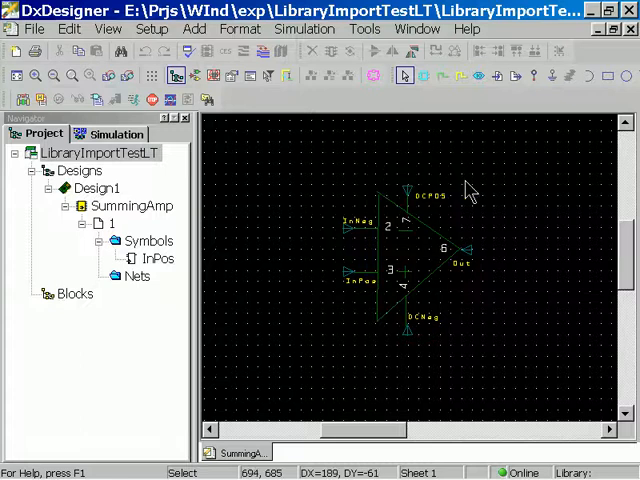
{"action": "mouse_move", "coordinate": [470, 193]}
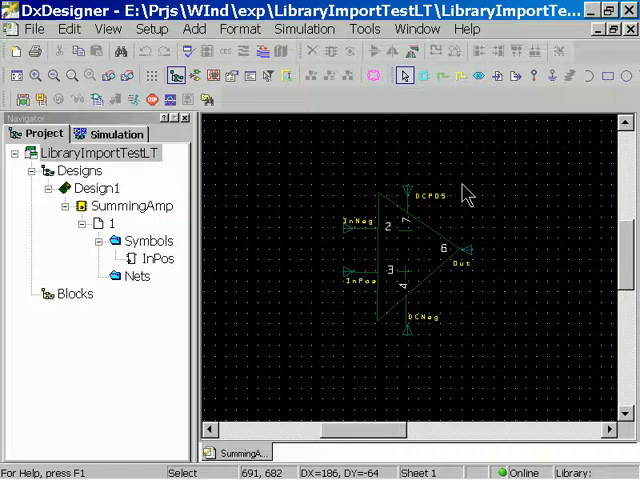
{"action": "mouse_move", "coordinate": [468, 194]}
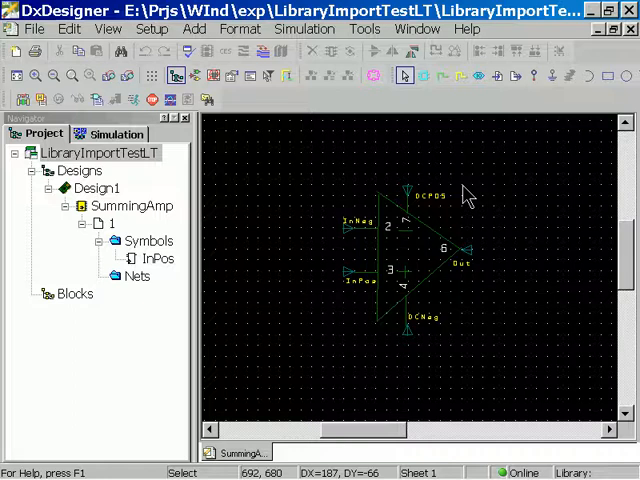
{"action": "mouse_move", "coordinate": [468, 196]}
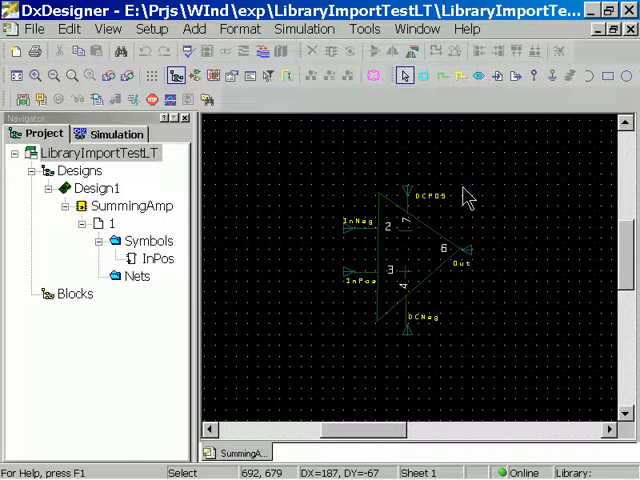
{"action": "mouse_move", "coordinate": [471, 202]}
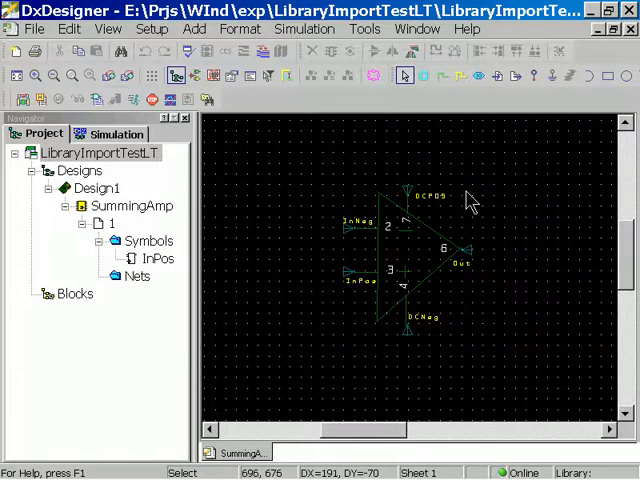
{"action": "mouse_move", "coordinate": [476, 196]}
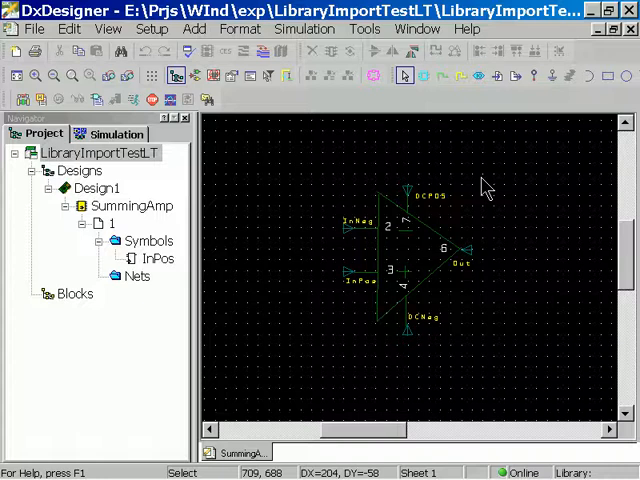
{"action": "mouse_move", "coordinate": [477, 178]}
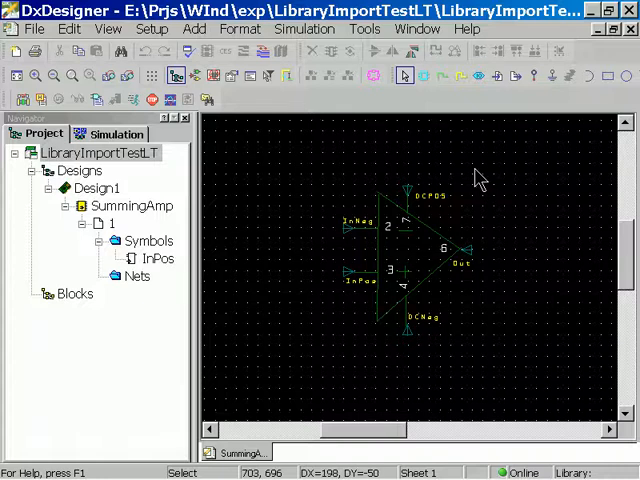
{"action": "mouse_move", "coordinate": [499, 172]}
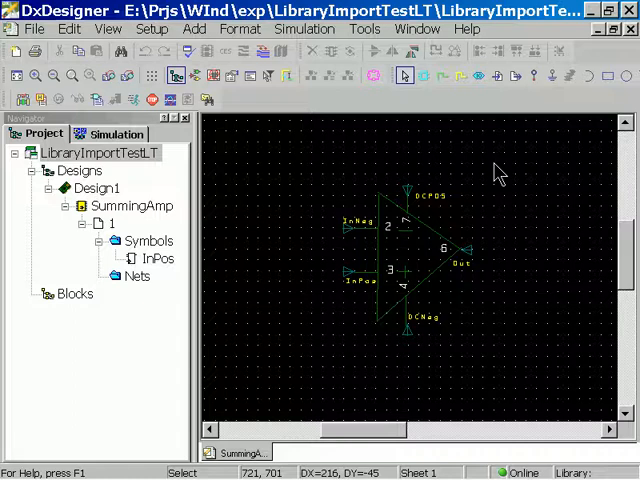
{"action": "mouse_move", "coordinate": [510, 172]}
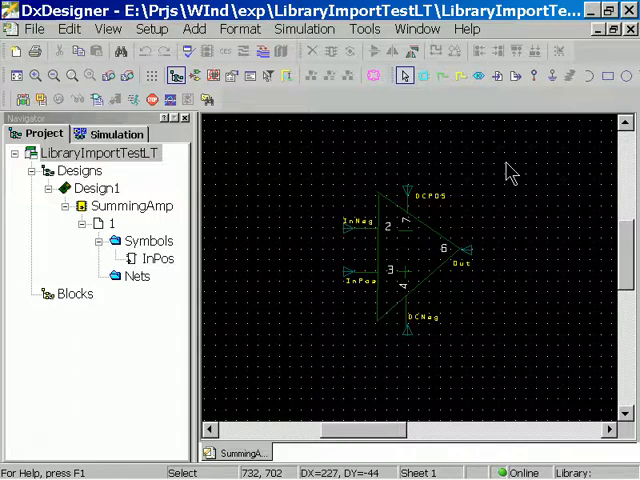
{"action": "mouse_move", "coordinate": [518, 185]}
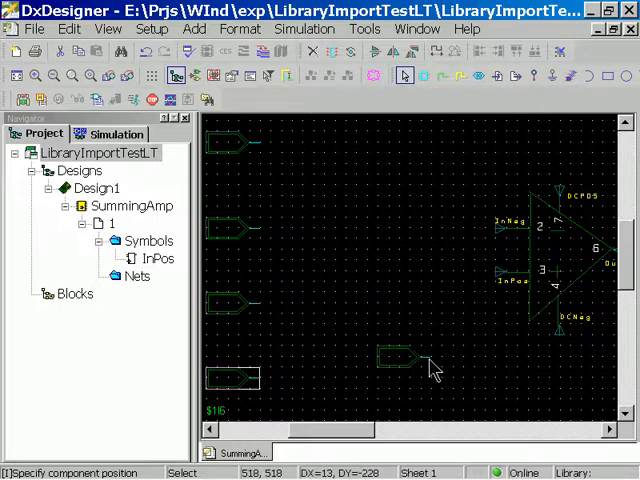
Step: Place two more port connectors left of the op amp and an output port on its right
{"action": "left_click", "coordinate": [30, 366]}
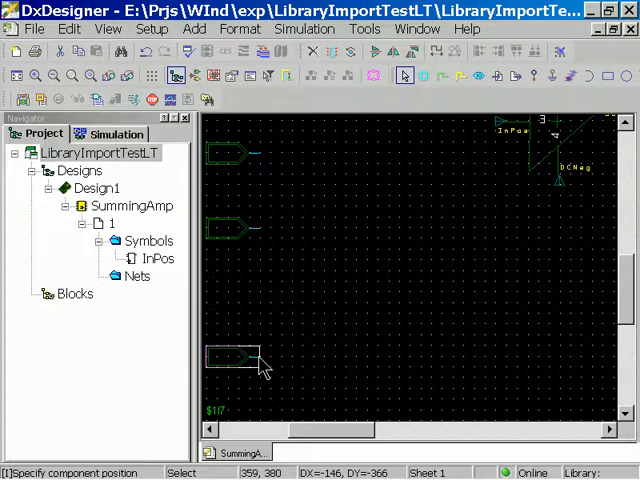
{"action": "left_click", "coordinate": [387, 262]}
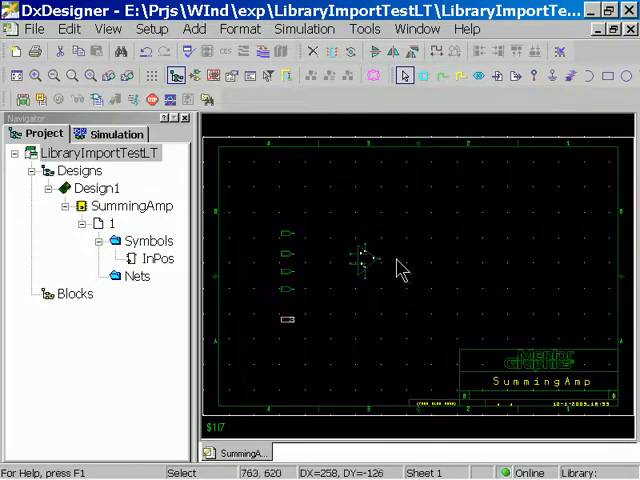
{"action": "left_click", "coordinate": [478, 75]}
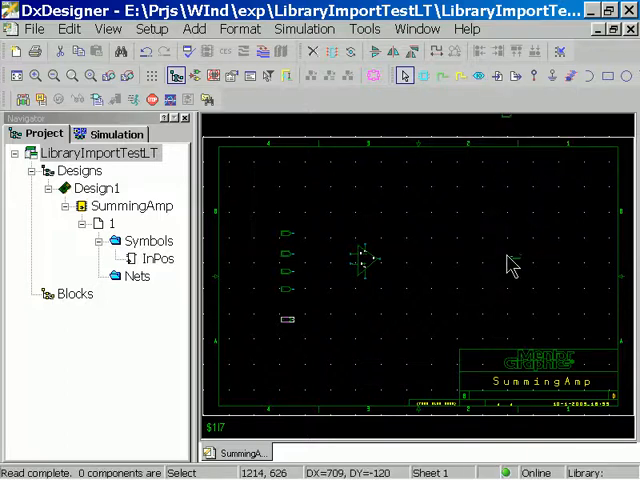
{"action": "mouse_move", "coordinate": [565, 265]}
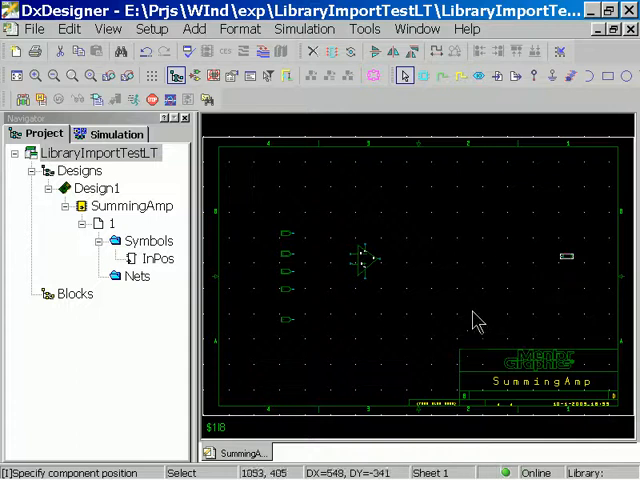
{"action": "mouse_move", "coordinate": [293, 363]}
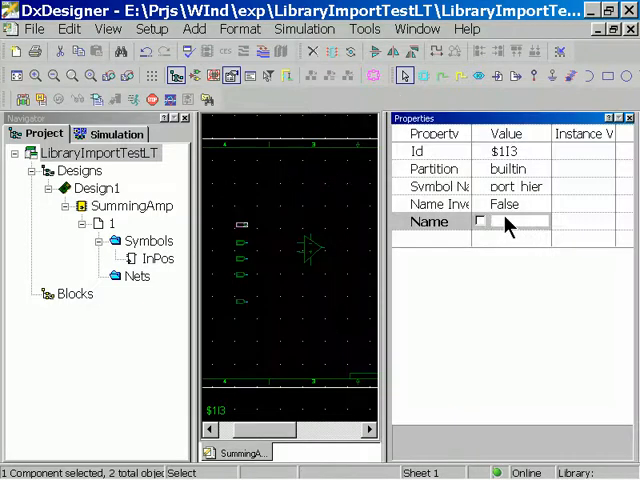
Step: Name the six ports DCpos, Sig1, Sig2, Sig3, DCneg and Vout
{"action": "type", "text": "DCpos"}
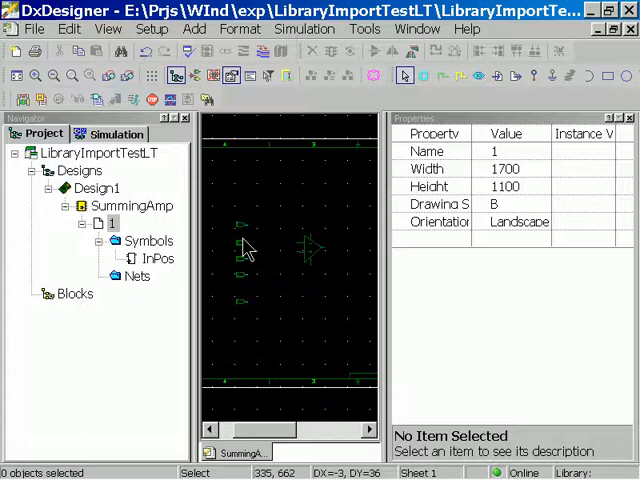
{"action": "left_click", "coordinate": [245, 245]}
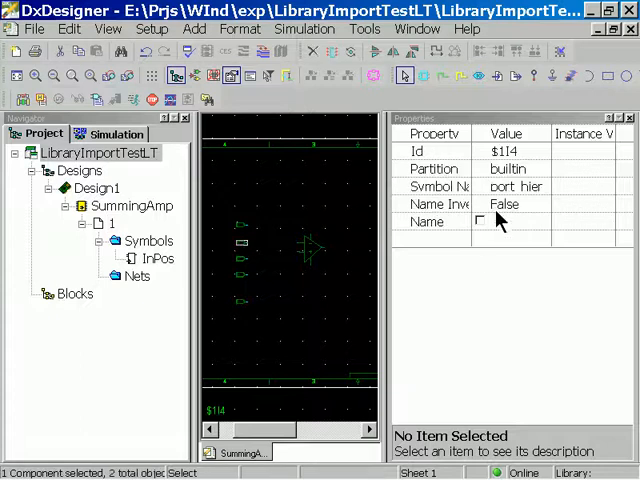
{"action": "type", "text": "ST"}
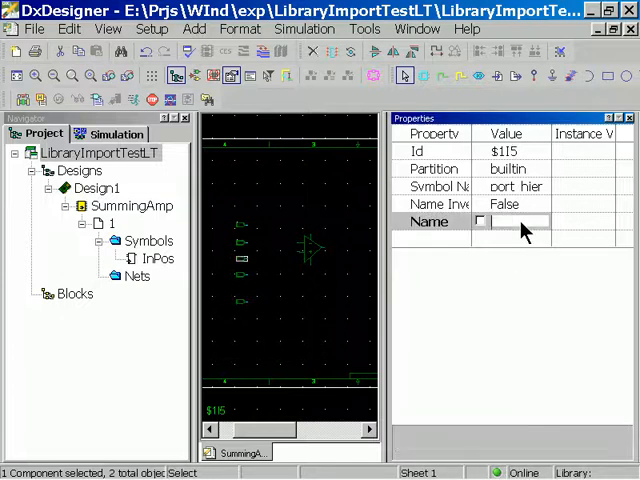
{"action": "type", "text": "Sig2"}
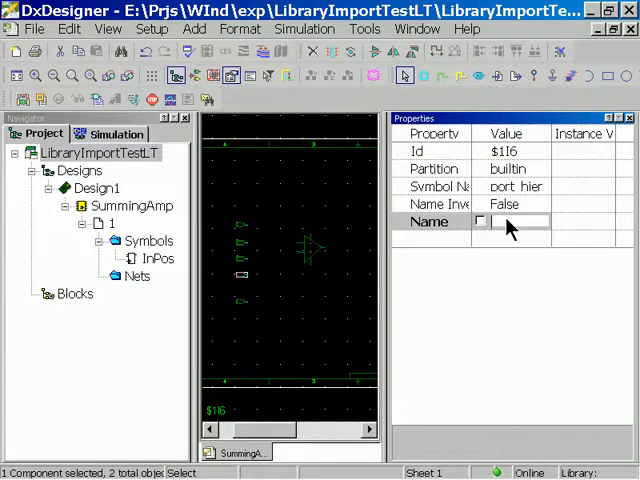
{"action": "type", "text": "Sig"}
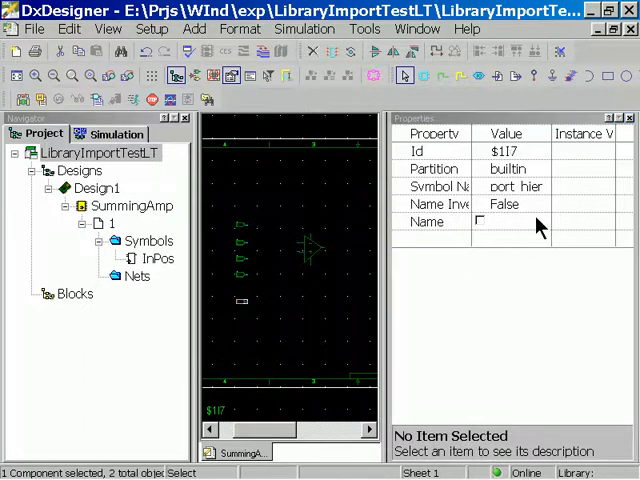
{"action": "type", "text": "DC"}
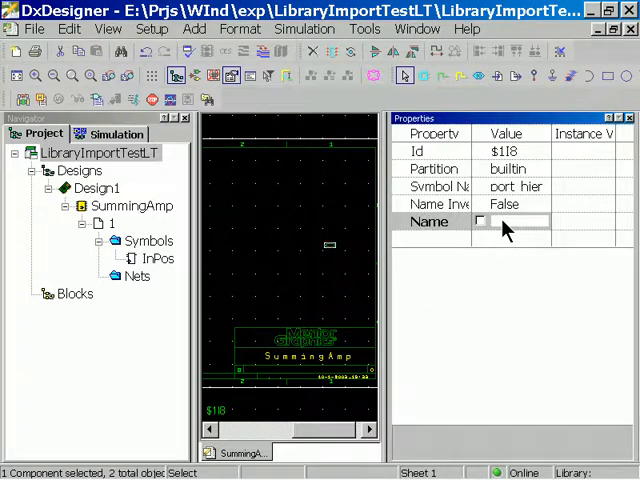
{"action": "type", "text": "v"}
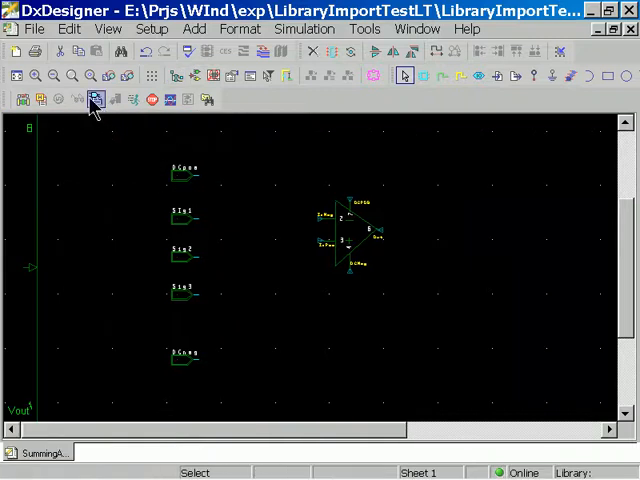
Step: Wire the DCpos and DCneg ports to the op amp supply pins, keeping DCpos and DCneg as net names
{"action": "left_click", "coordinate": [91, 99]}
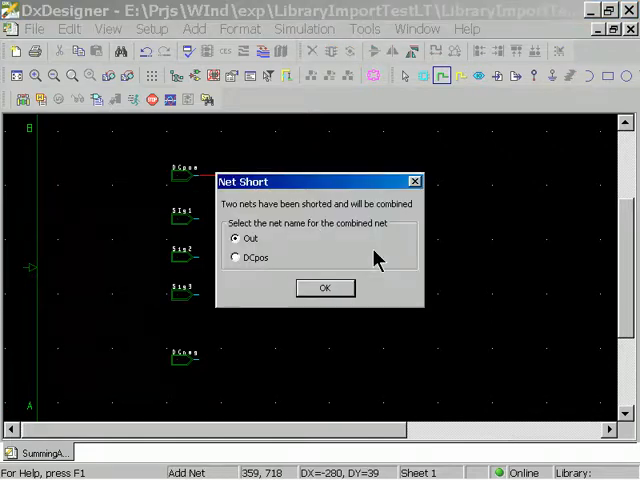
{"action": "left_click", "coordinate": [235, 257]}
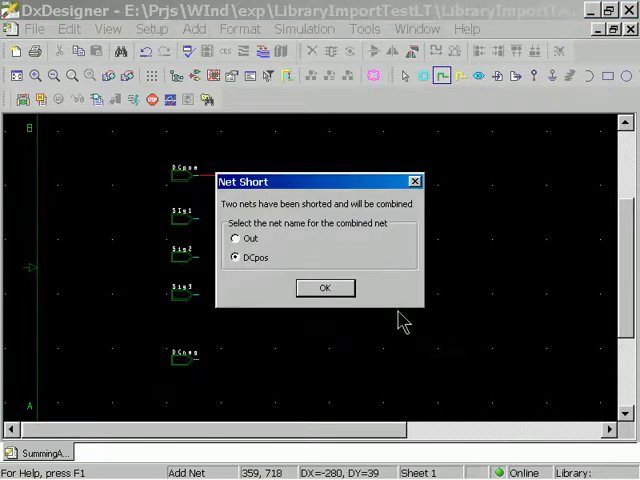
{"action": "left_click", "coordinate": [324, 288]}
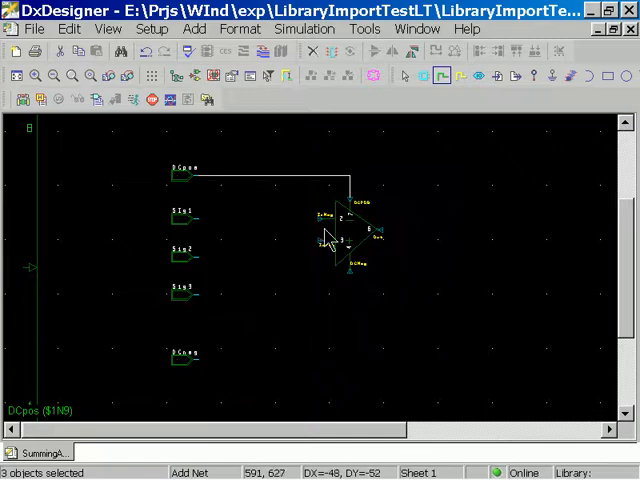
{"action": "mouse_move", "coordinate": [335, 235]}
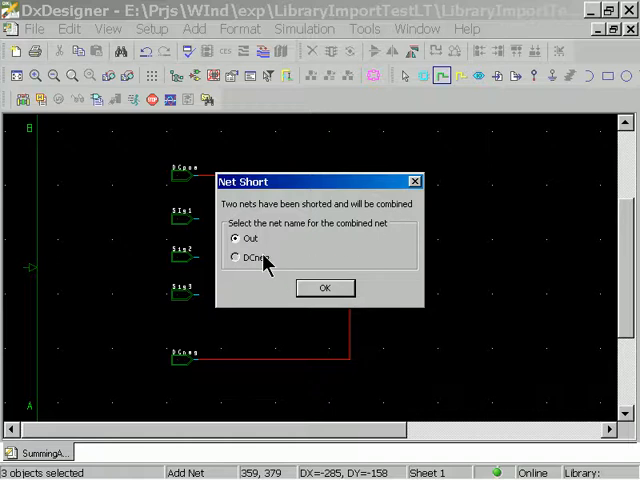
{"action": "left_click", "coordinate": [324, 288]}
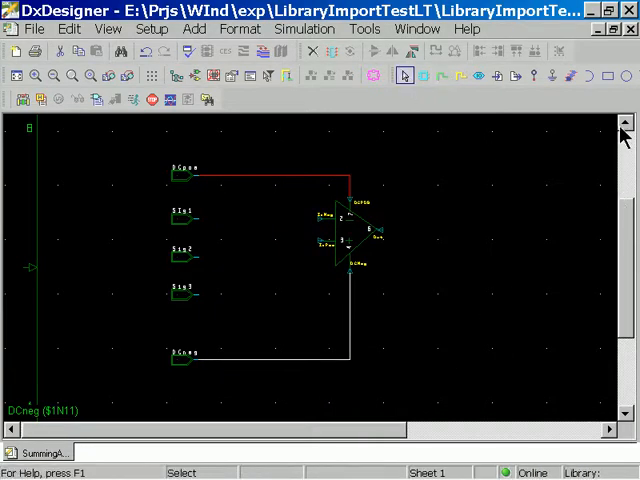
{"action": "scroll", "scroll_direction": "down", "scroll_amount": 3}
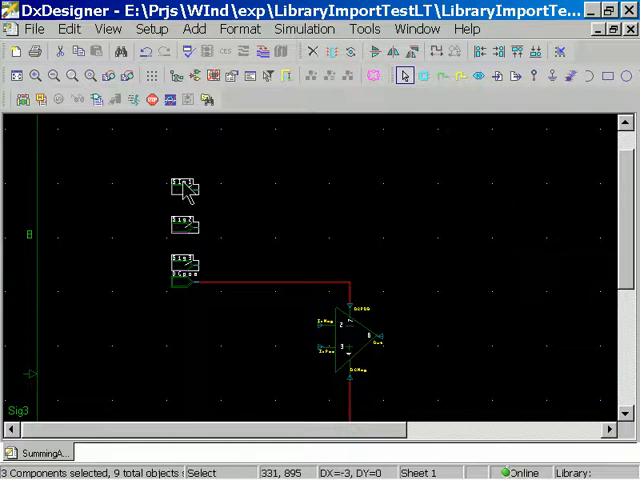
Step: Drag the Sig1, Sig2 and Sig3 ports upward above DCpos
{"action": "left_click_drag", "start_coordinate": [184, 188], "coordinate": [180, 160]}
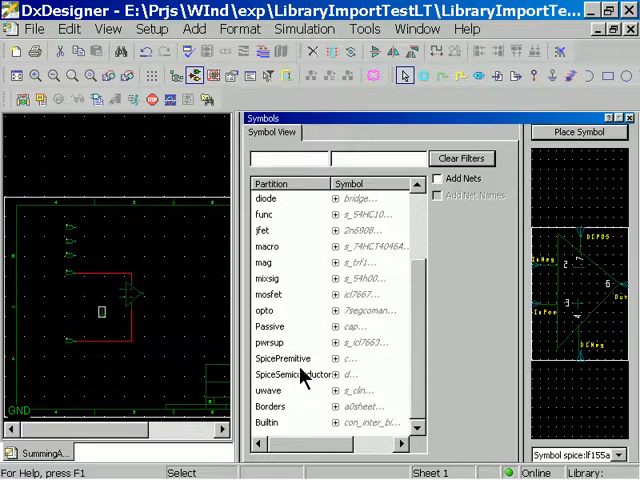
Step: Expand the SpicePremitive partition and select the 'r' resistor symbol
{"action": "left_click", "coordinate": [283, 358]}
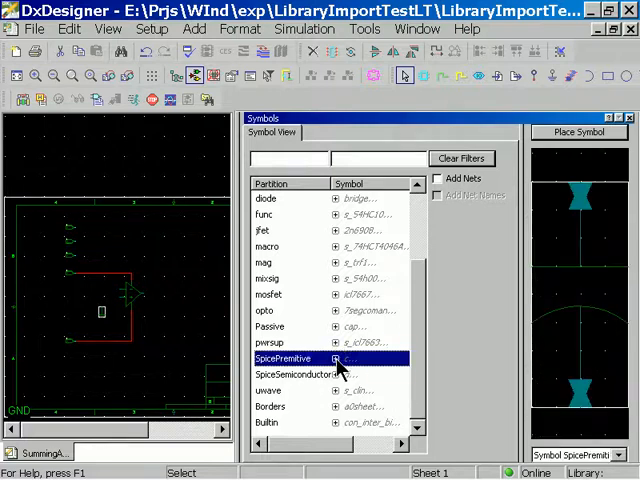
{"action": "left_click", "coordinate": [336, 358]}
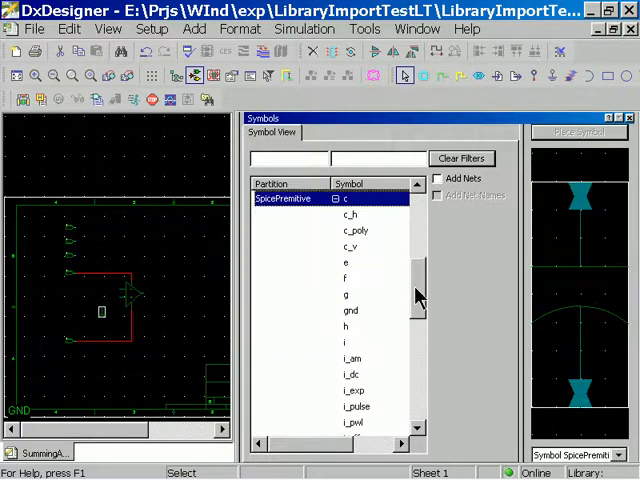
{"action": "scroll", "scroll_direction": "down", "scroll_amount": 3}
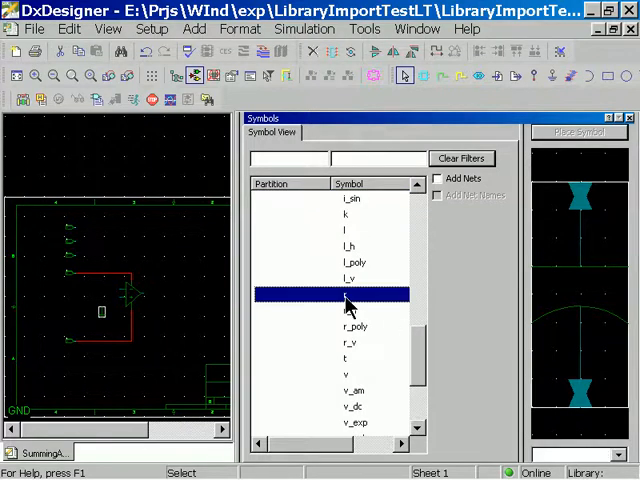
{"action": "left_click", "coordinate": [345, 294]}
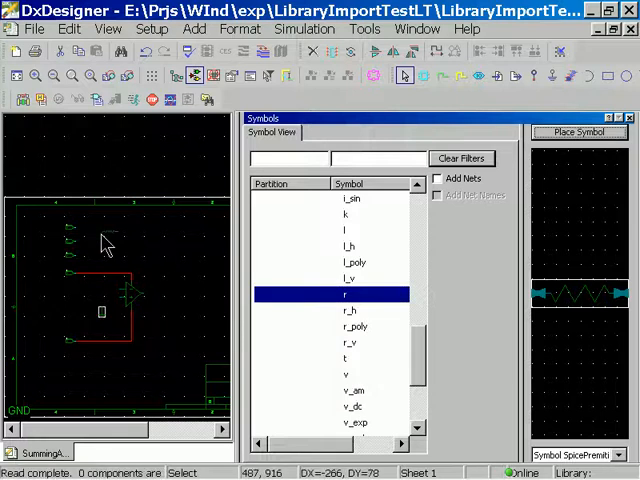
{"action": "mouse_move", "coordinate": [93, 240]}
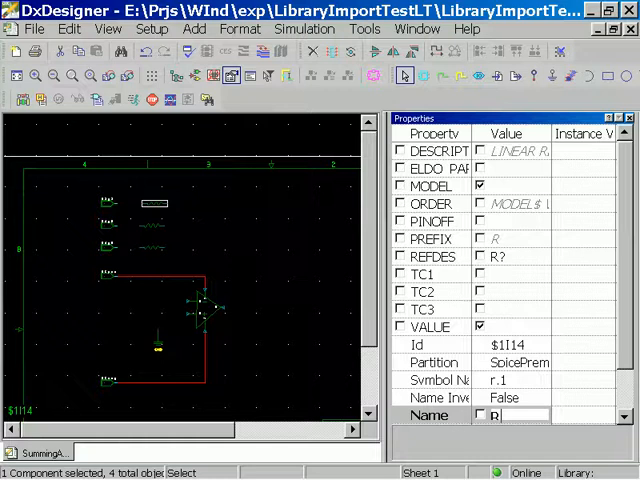
Step: Place resistors R1, R2 and R3, giving each a VALUE of 10K
{"action": "type", "text": "1"}
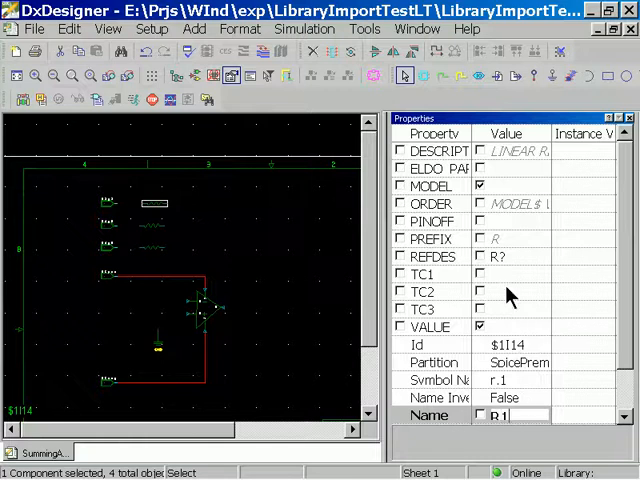
{"action": "mouse_move", "coordinate": [520, 315]}
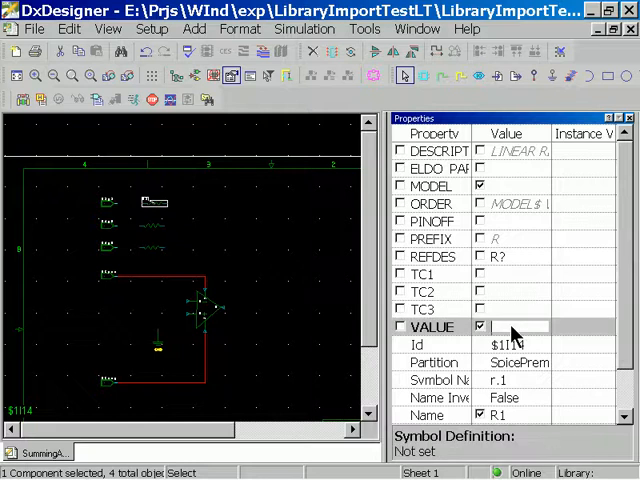
{"action": "type", "text": "1n"}
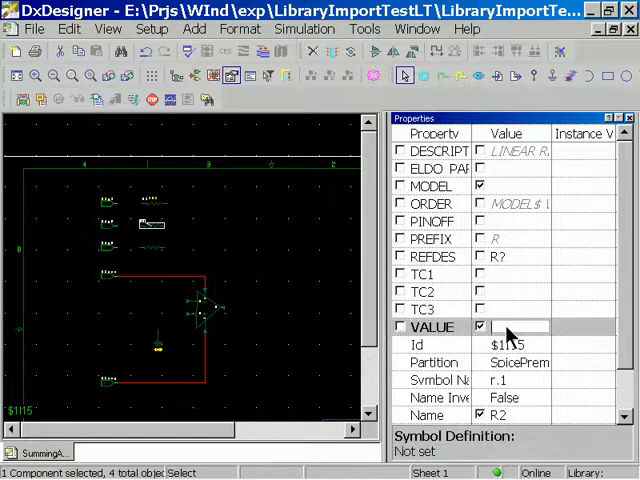
{"action": "type", "text": "10K"}
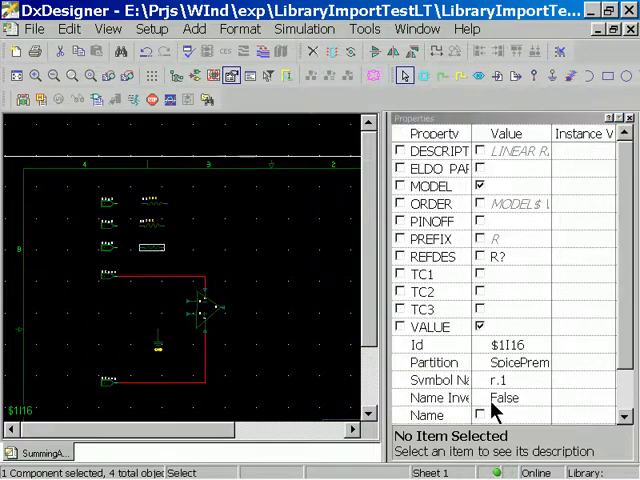
{"action": "type", "text": "R3"}
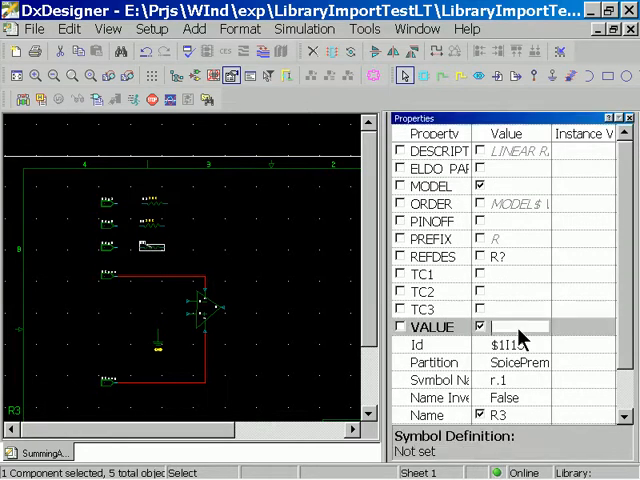
{"action": "type", "text": "10"}
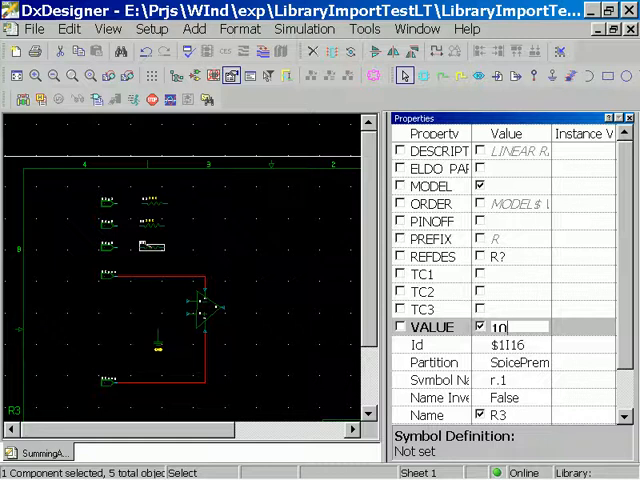
{"action": "type", "text": "10K"}
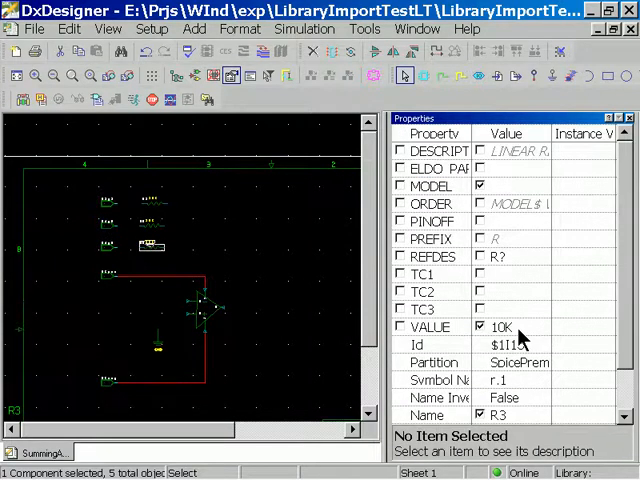
{"action": "mouse_move", "coordinate": [220, 232]}
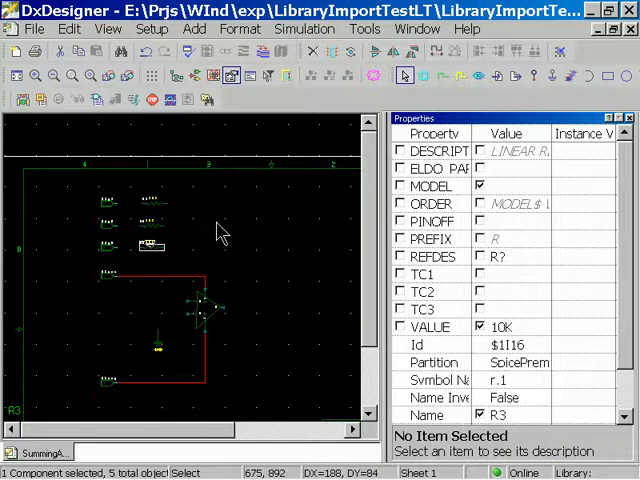
{"action": "mouse_move", "coordinate": [283, 210]}
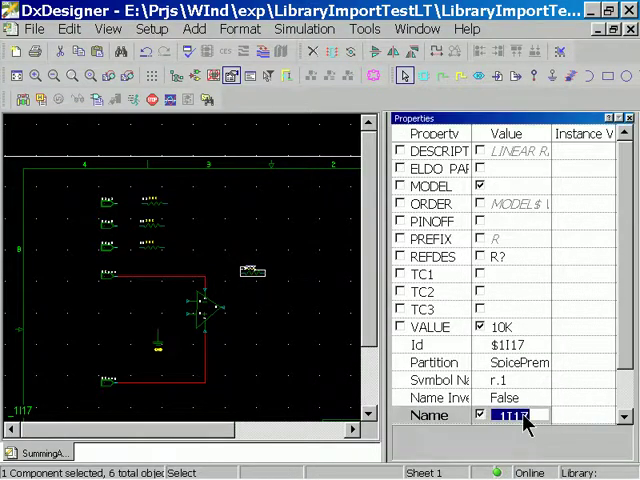
Step: Name the fourth resistor RS with value 10K, then close the Properties panel
{"action": "type", "text": "R5"}
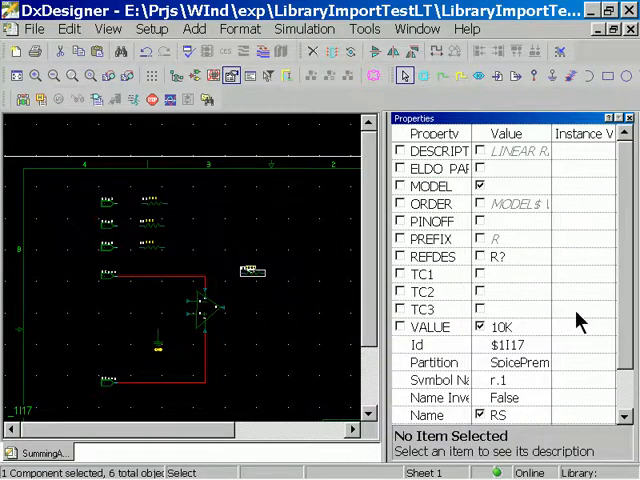
{"action": "scroll", "scroll_direction": "down", "scroll_amount": 3}
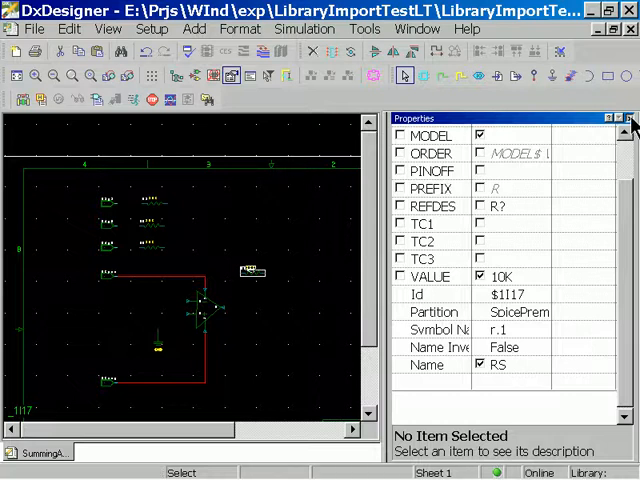
{"action": "left_click", "coordinate": [628, 119]}
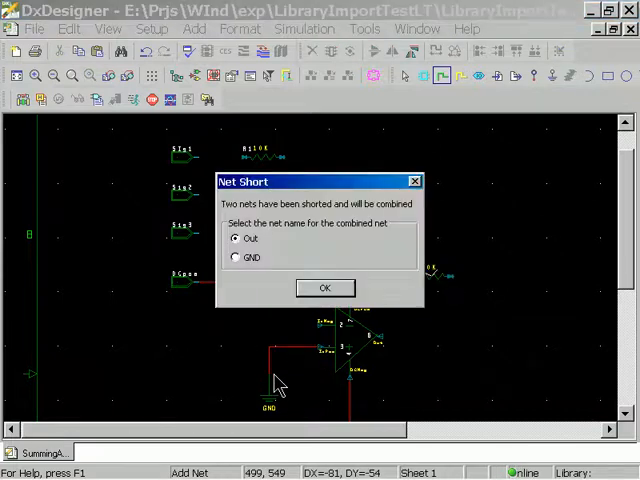
Step: Merge the shorted resistor and op amp nets under the name GND
{"action": "left_click", "coordinate": [236, 257]}
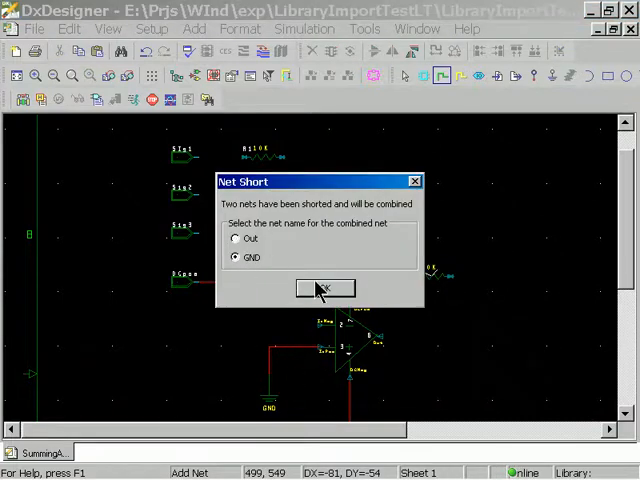
{"action": "left_click", "coordinate": [325, 288]}
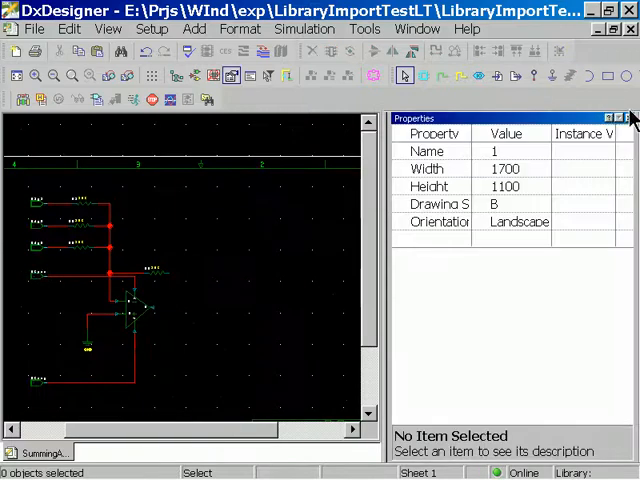
Step: Wire the op amp output to the Vout port, naming the merged net Vout
{"action": "left_click", "coordinate": [478, 75]}
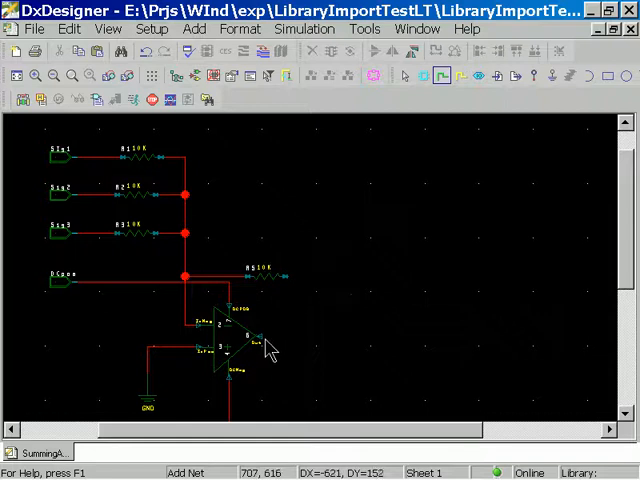
{"action": "mouse_move", "coordinate": [260, 345]}
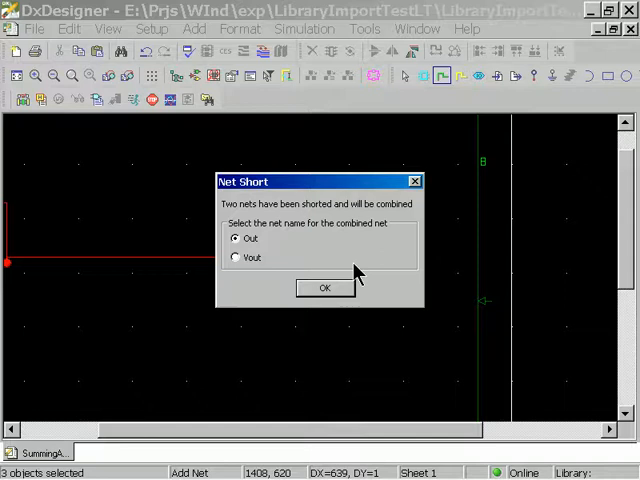
{"action": "left_click", "coordinate": [236, 257]}
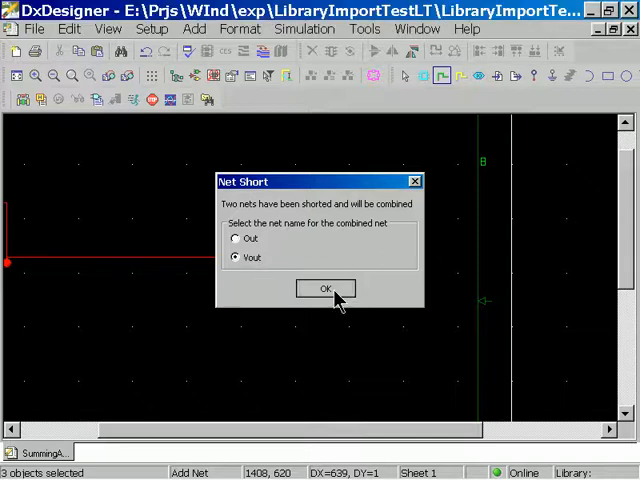
{"action": "left_click", "coordinate": [324, 288]}
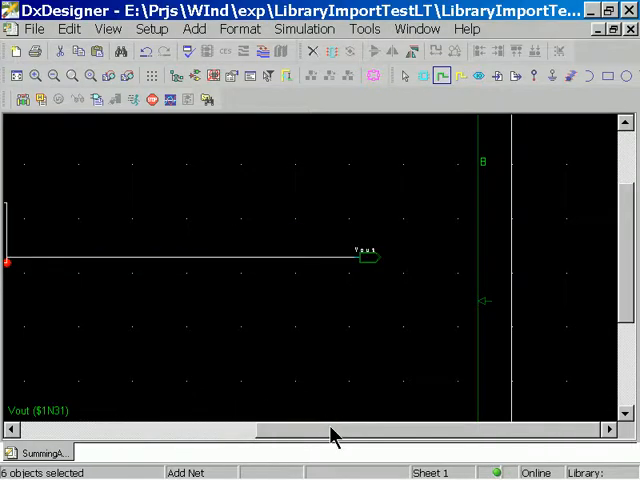
{"action": "left_click", "coordinate": [16, 77]}
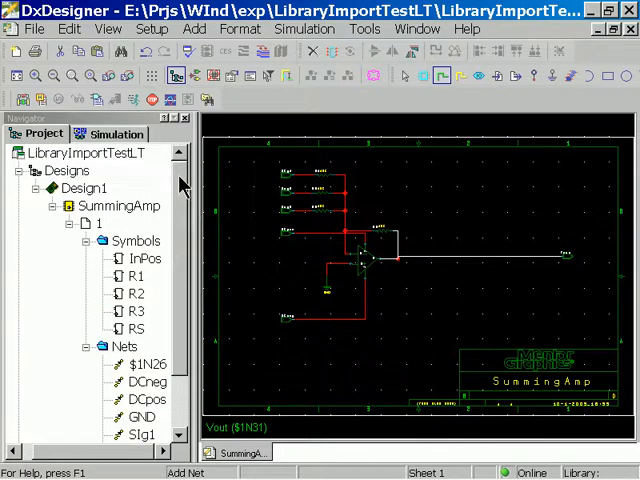
Step: Scroll the Navigator's Symbols and Nets lists and select the op amp to rename it SumAmp
{"action": "scroll", "scroll_direction": "down", "scroll_amount": 3}
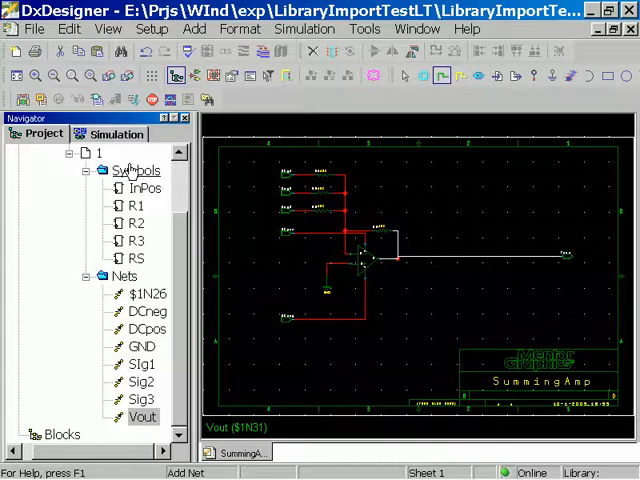
{"action": "left_click", "coordinate": [137, 205]}
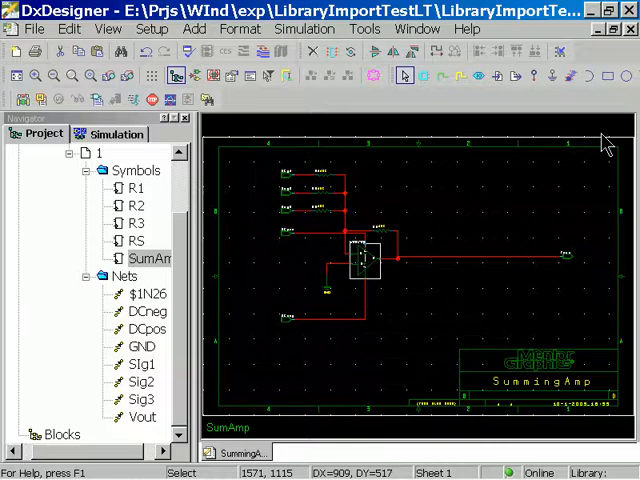
{"action": "mouse_move", "coordinate": [180, 200]}
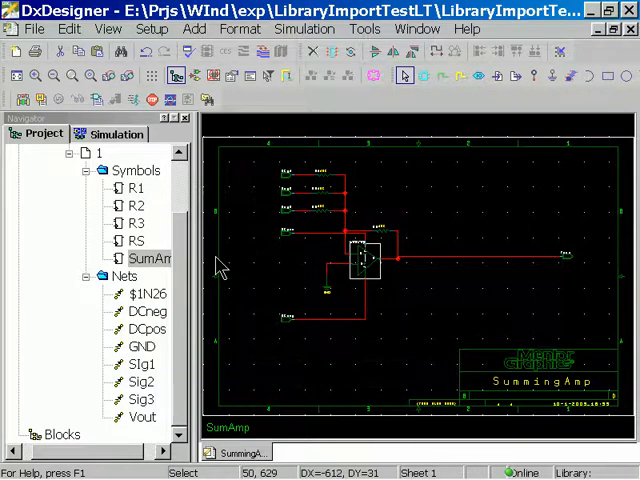
{"action": "mouse_move", "coordinate": [228, 270]}
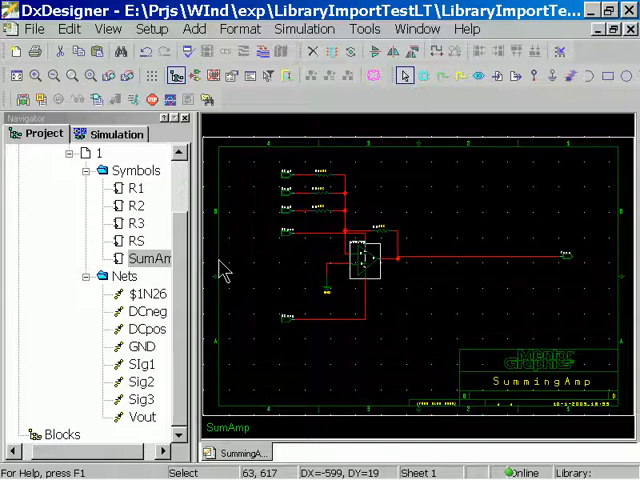
{"action": "mouse_move", "coordinate": [304, 365]}
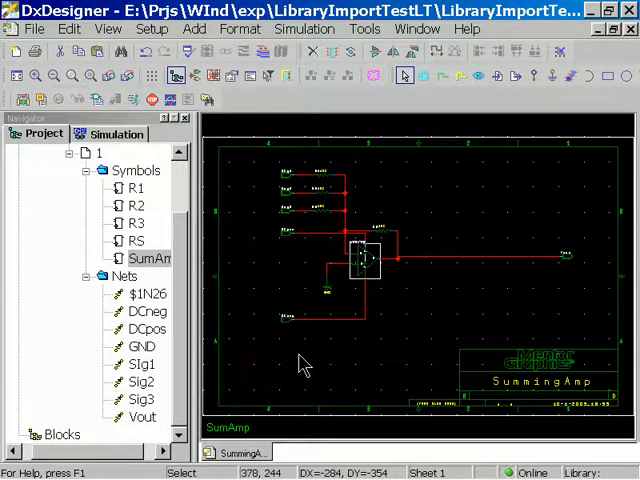